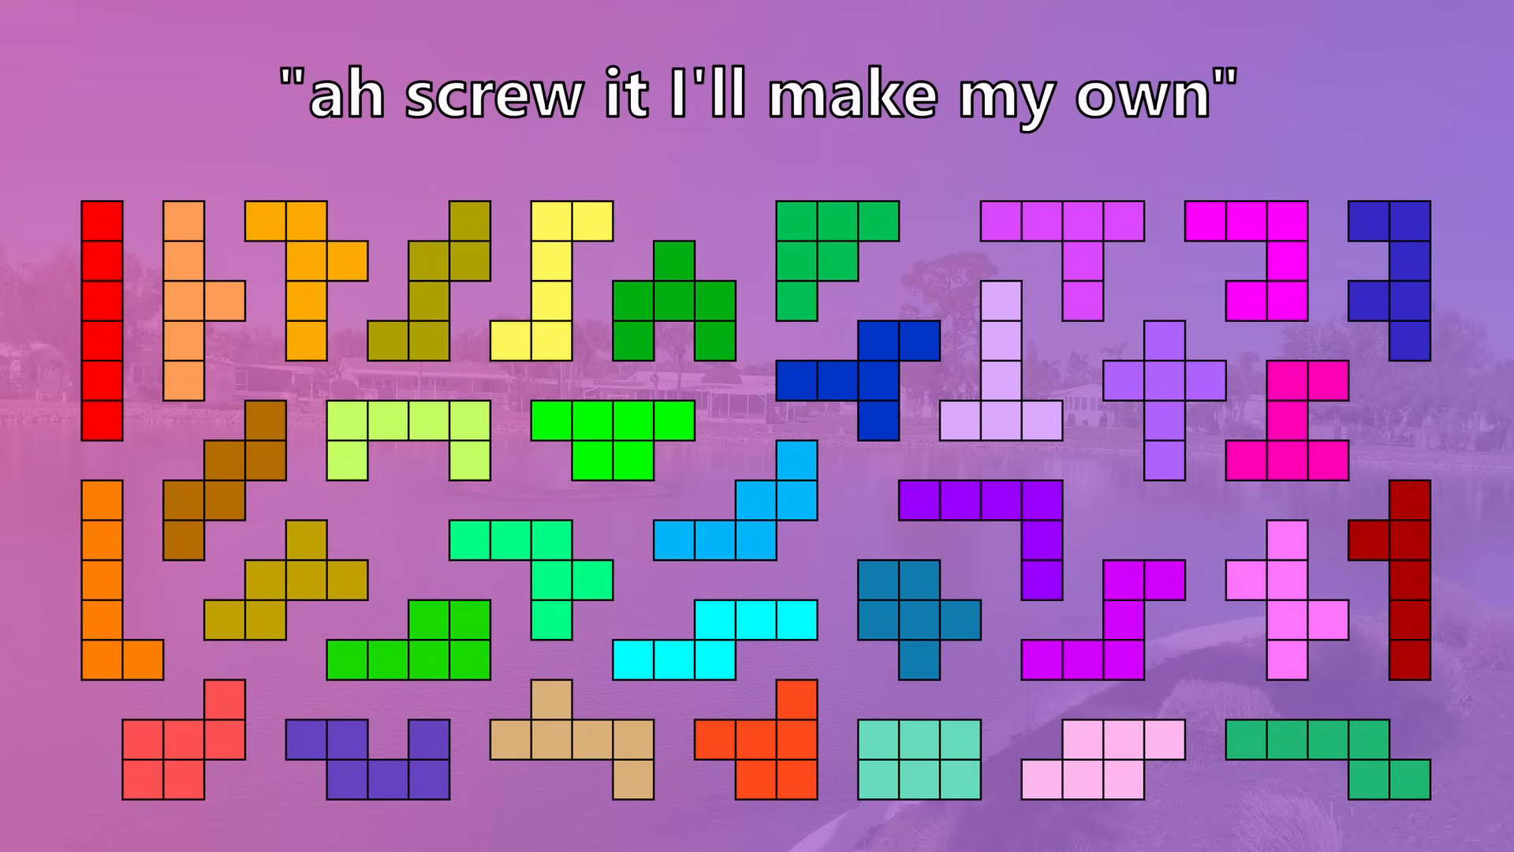
pyautogui.press('Right')
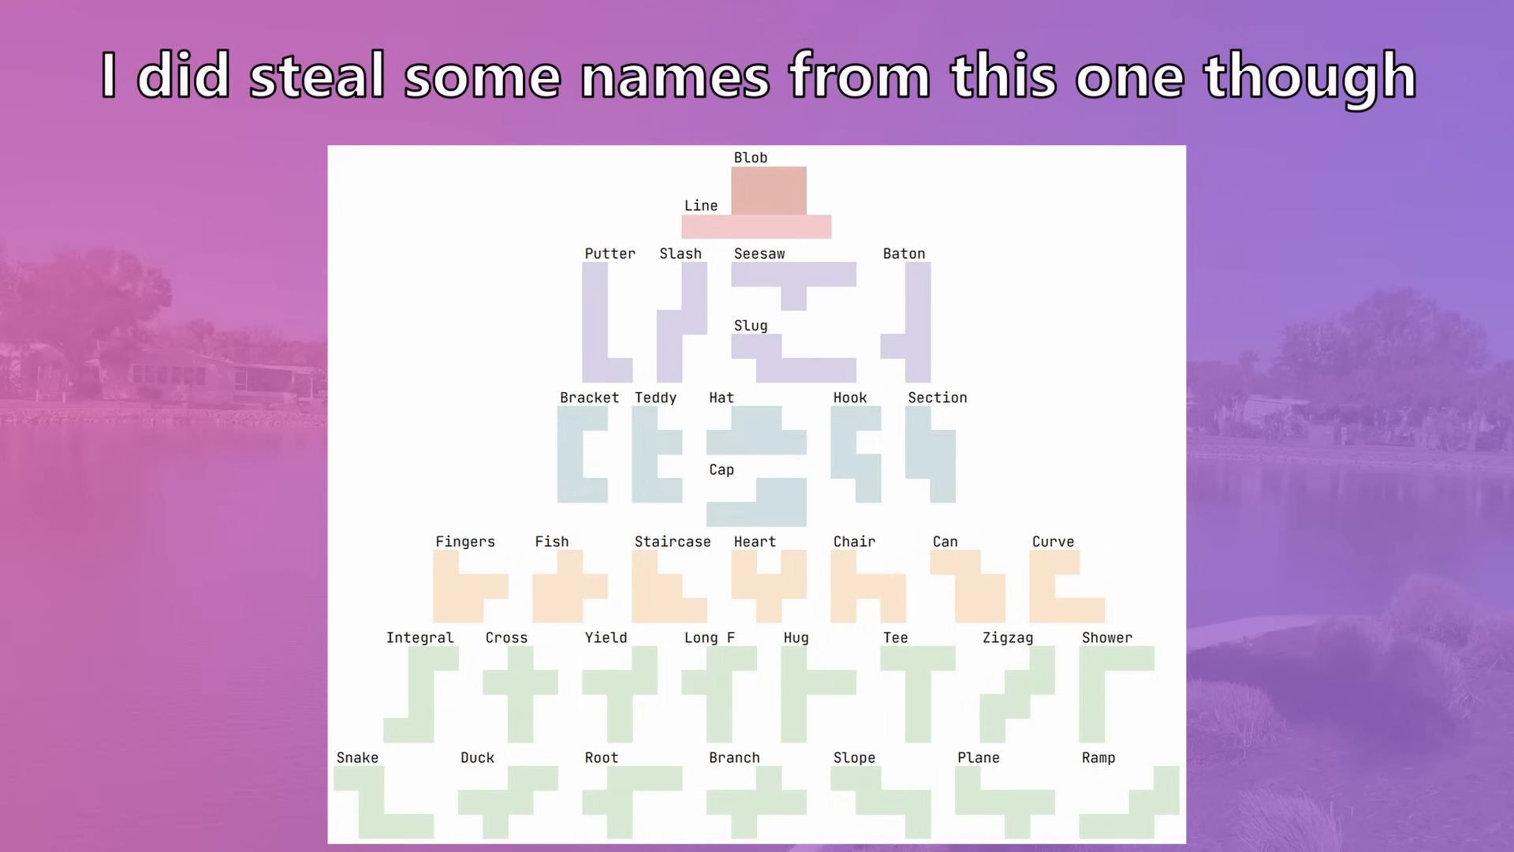